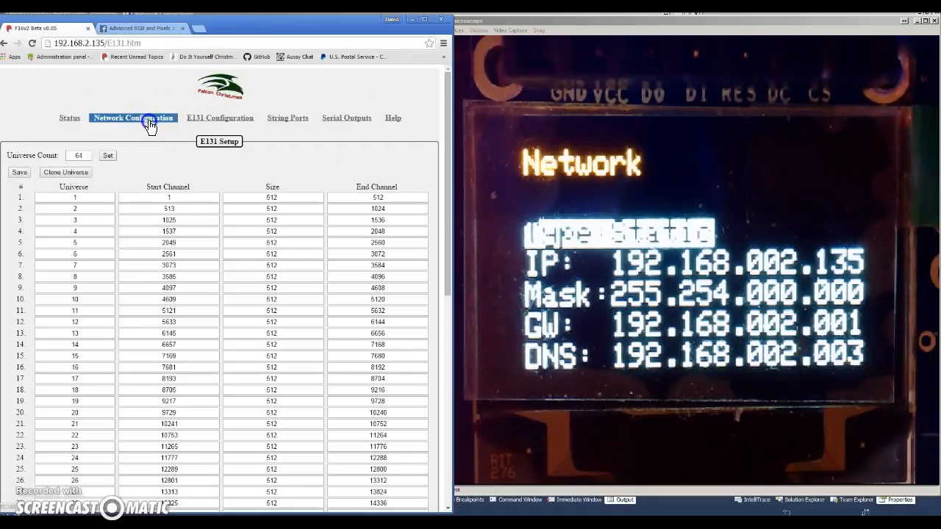
Load the controller's Status page from its new address 192.168.2.109
{"action": "left_click", "coordinate": [133, 118]}
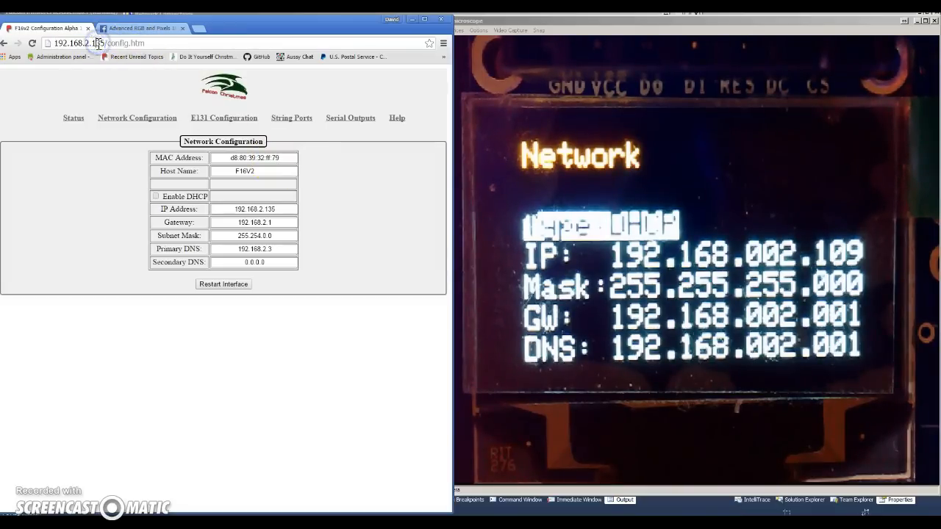
{"action": "type", "text": "192.168.2.109"}
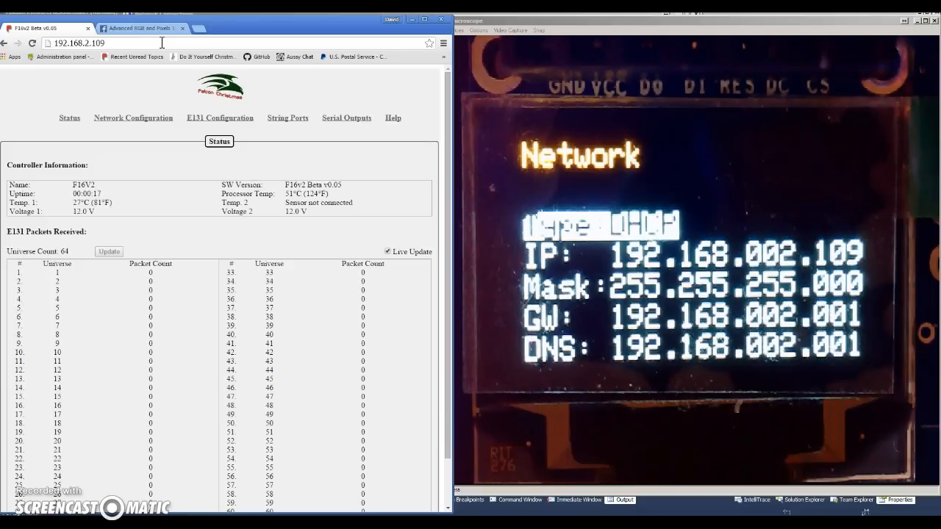
{"action": "mouse_move", "coordinate": [137, 132]}
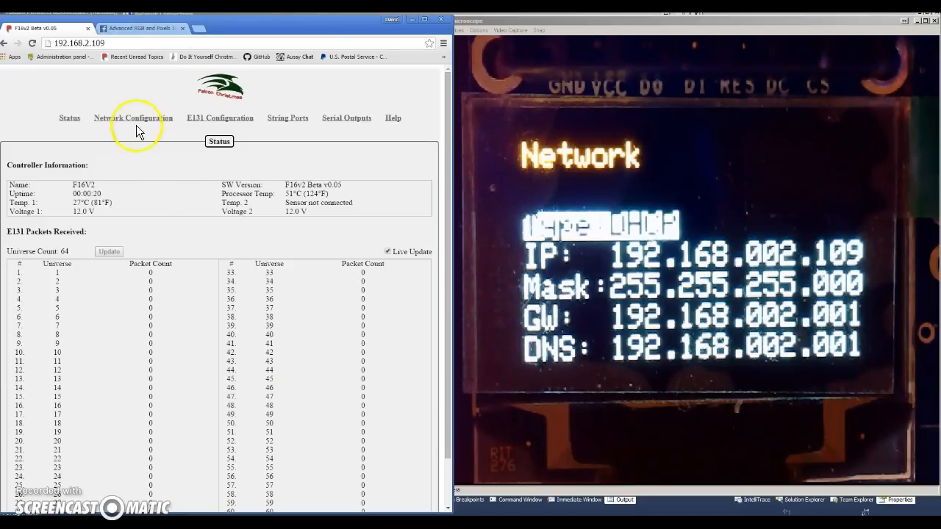
View Network Configuration showing DHCP enabled with address 192.168.2.109
{"action": "left_click", "coordinate": [135, 117]}
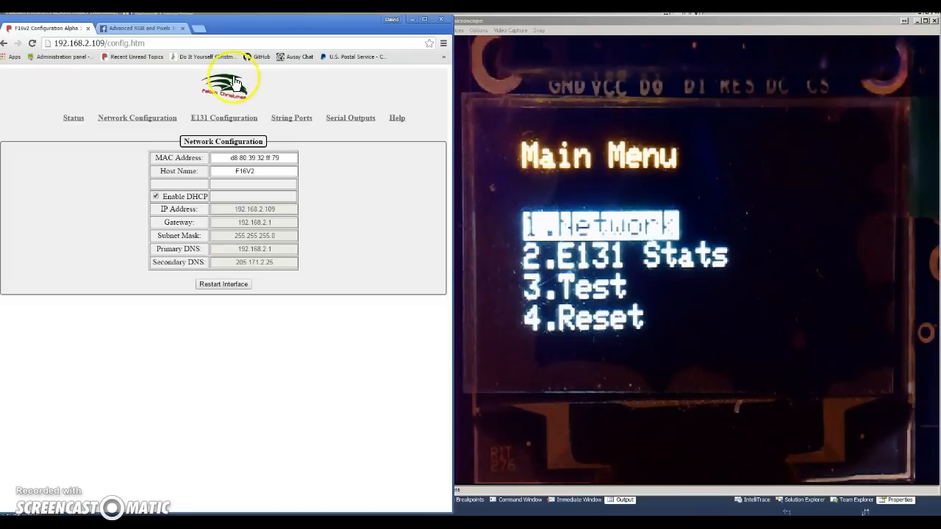
Disable DHCP so the static IP, gateway and DNS fields become editable
{"action": "left_click", "coordinate": [156, 197]}
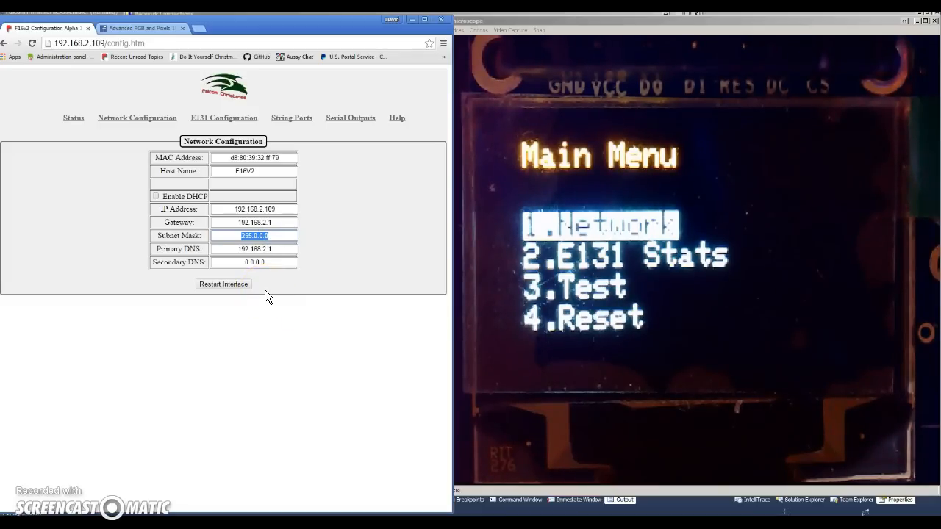
{"action": "mouse_move", "coordinate": [318, 308]}
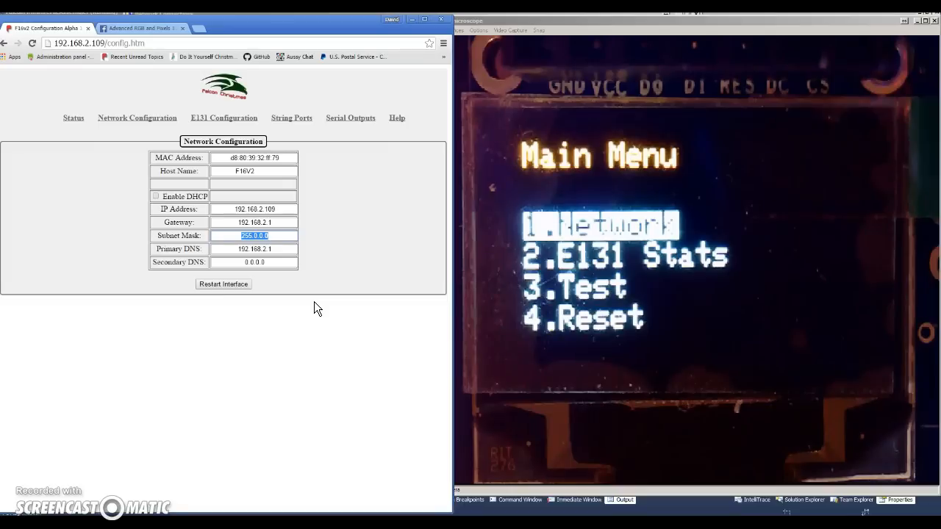